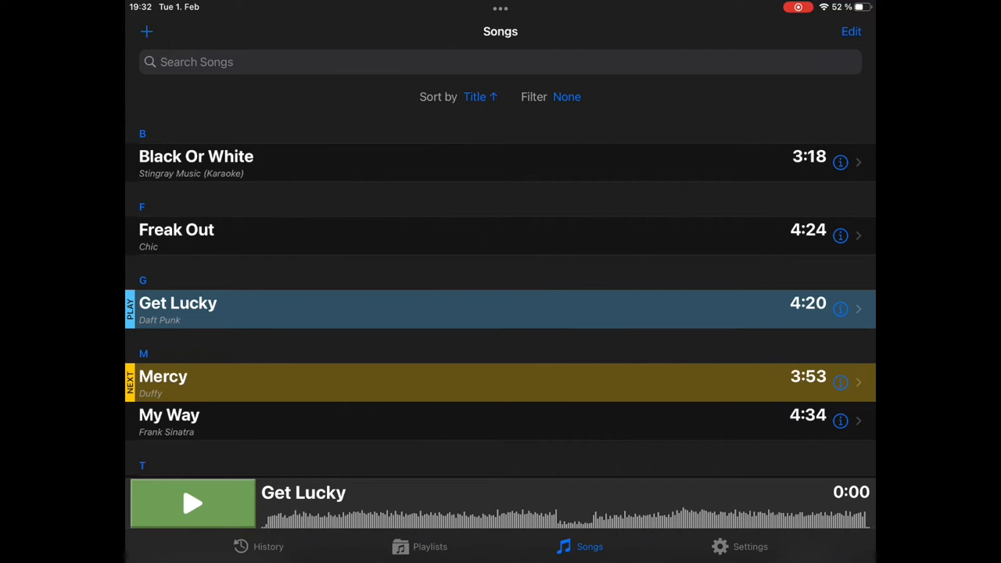
- Add a new playlist titled 'Dinner' on the Playlists tab
scroll(up, 3)
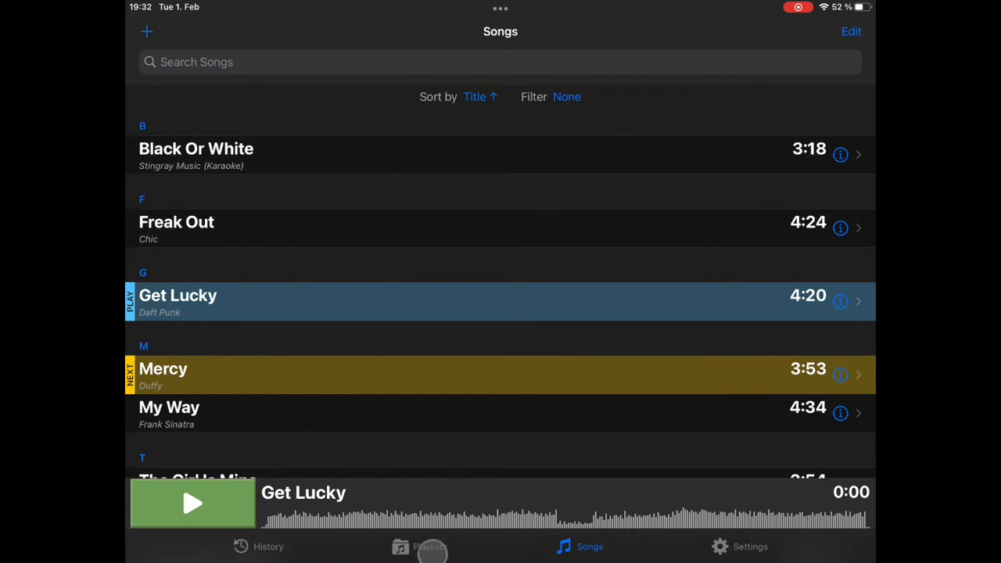
click(429, 547)
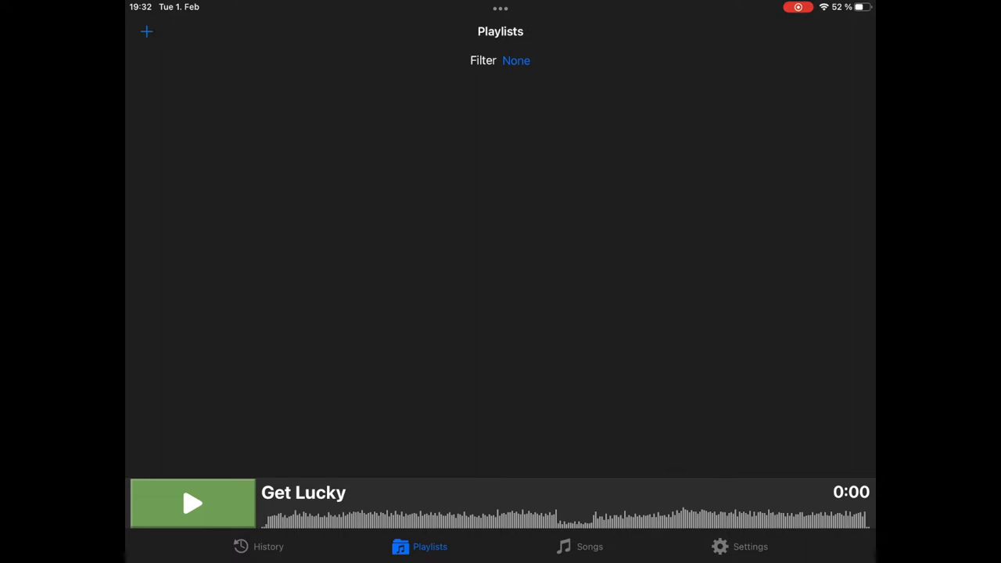
click(146, 31)
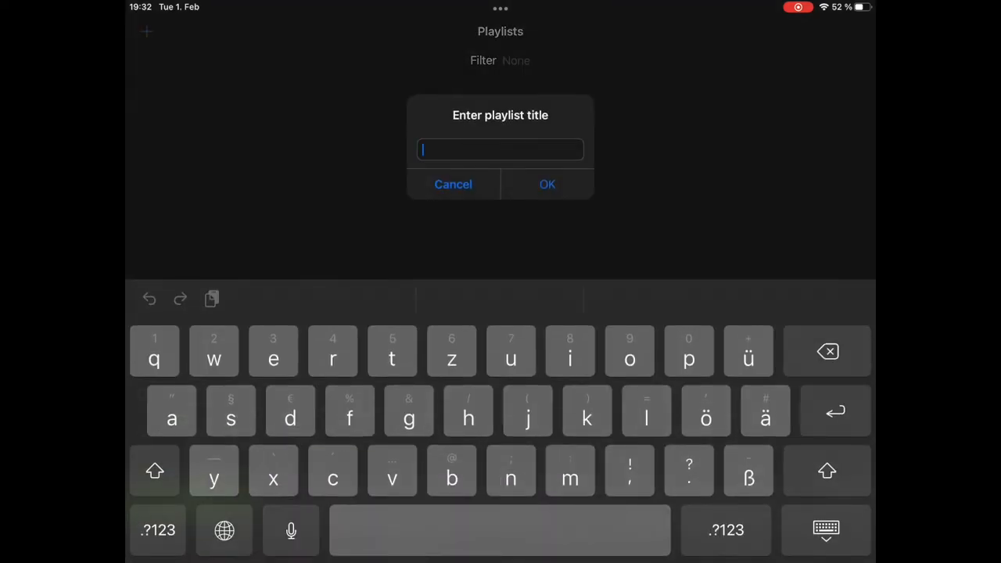
click(154, 471)
text(D)
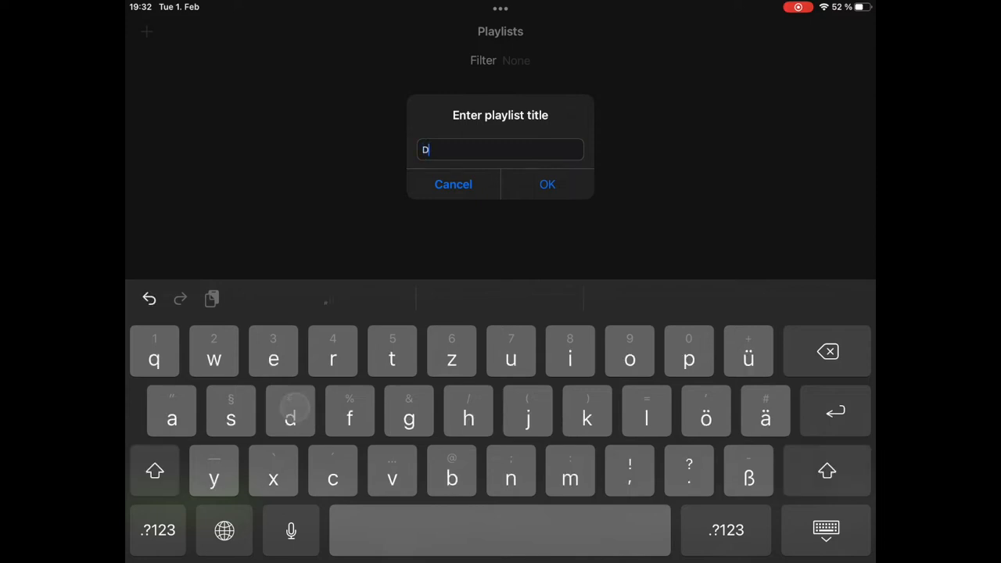
text(inner)
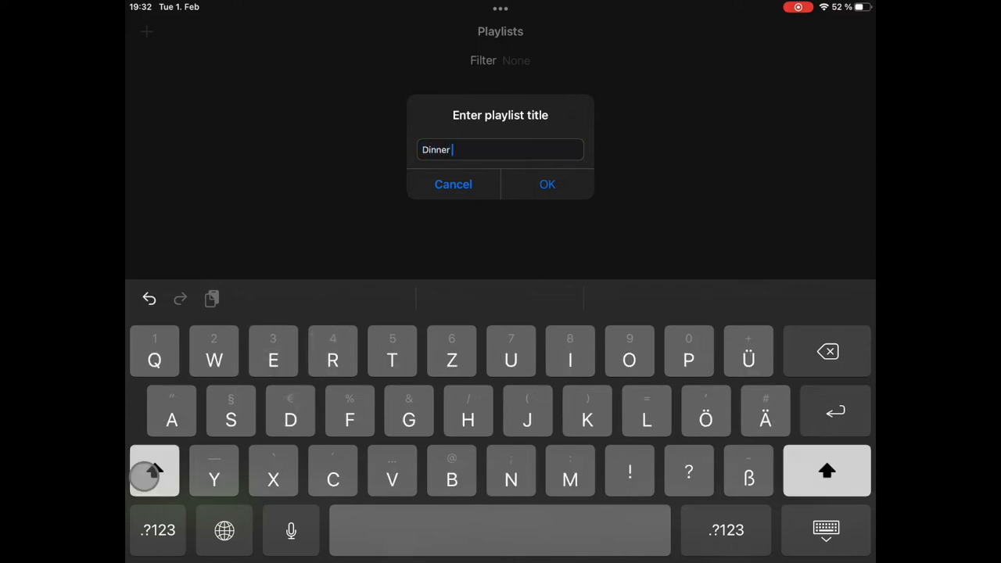
click(547, 184)
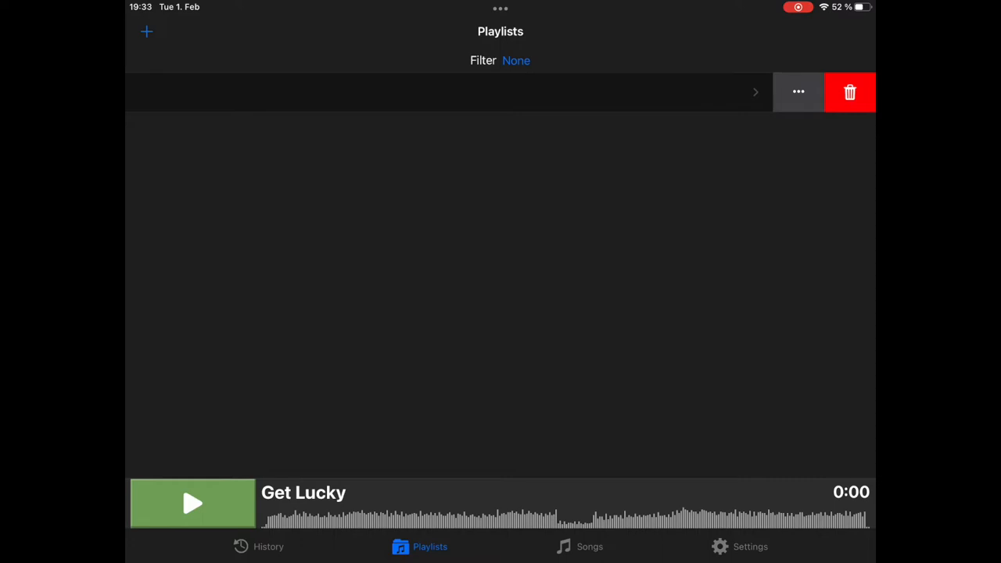
- Open the Dinner Set playlist, which shows 0 songs and 0 minutes
click(798, 92)
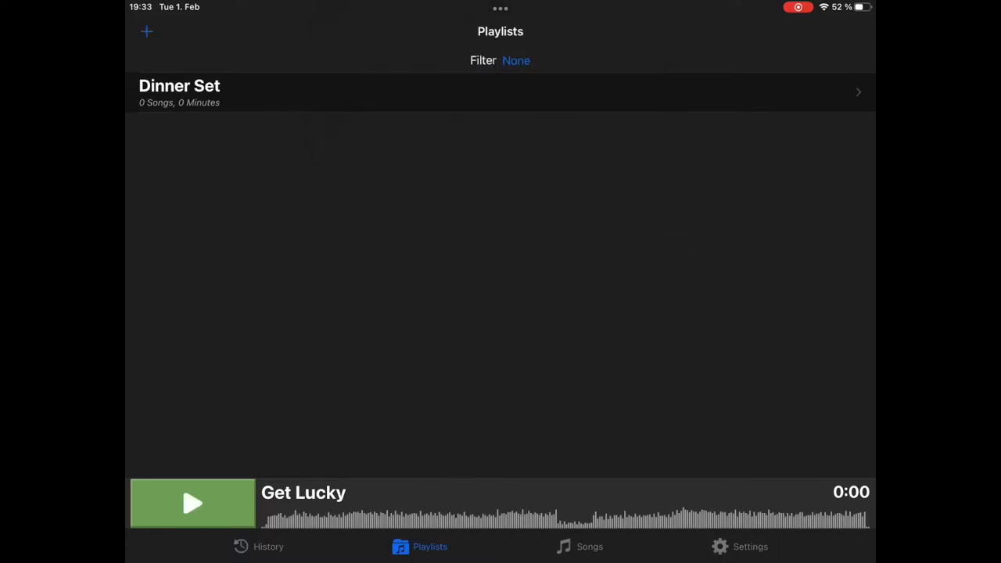
click(500, 93)
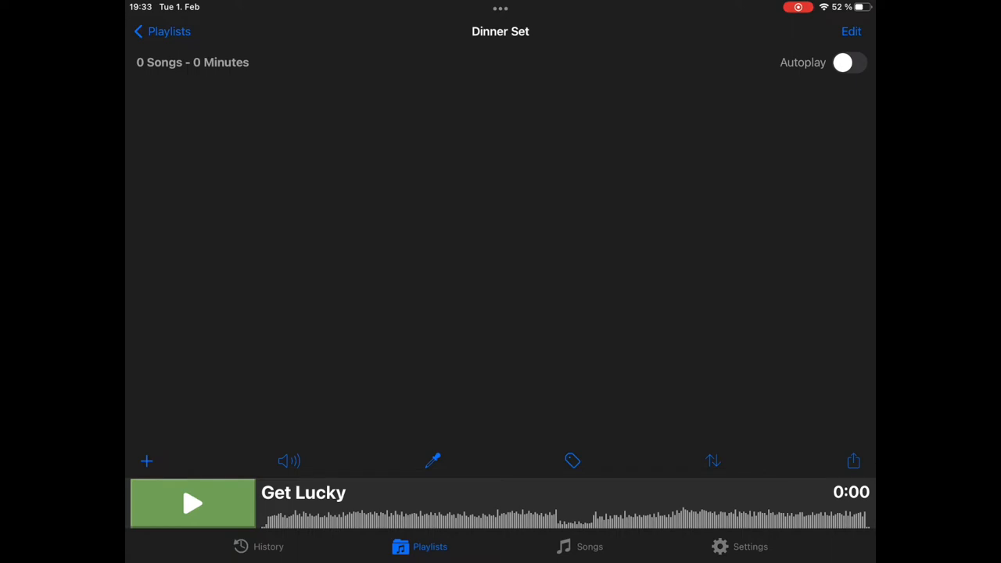
- Put My Way, The Girl Is Mine and You Are Not Alone into Dinner Set (14 minutes)
click(147, 460)
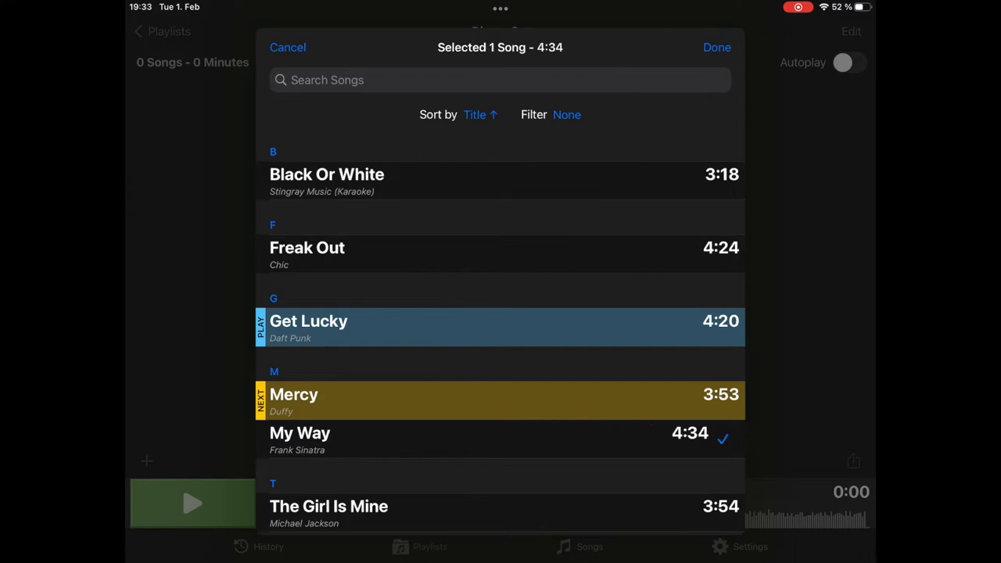
click(501, 506)
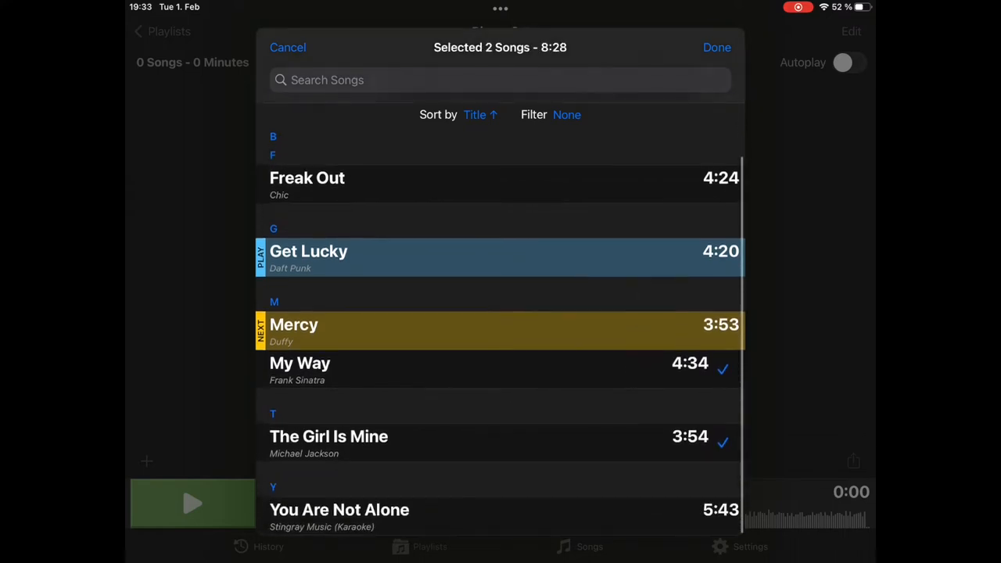
click(500, 509)
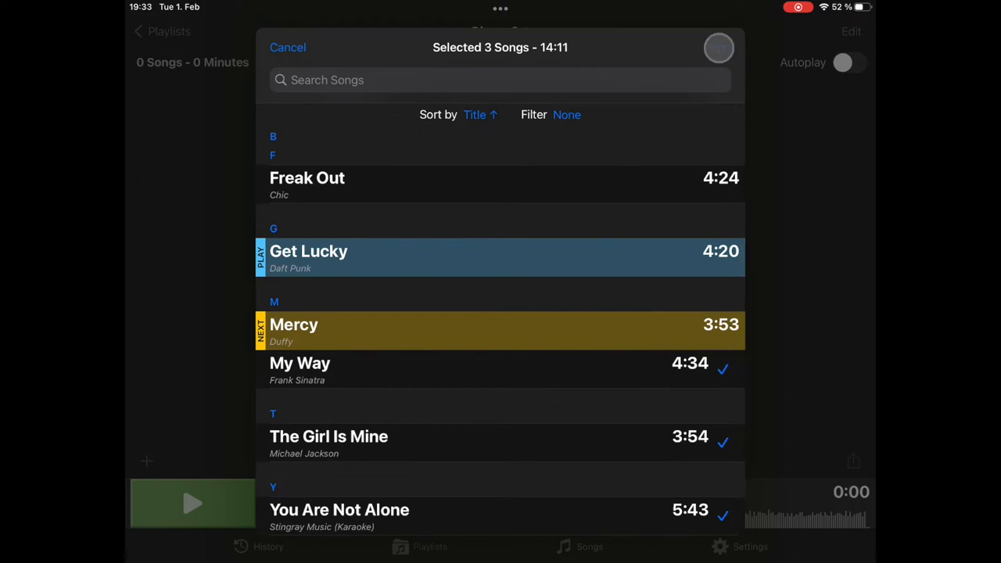
click(719, 47)
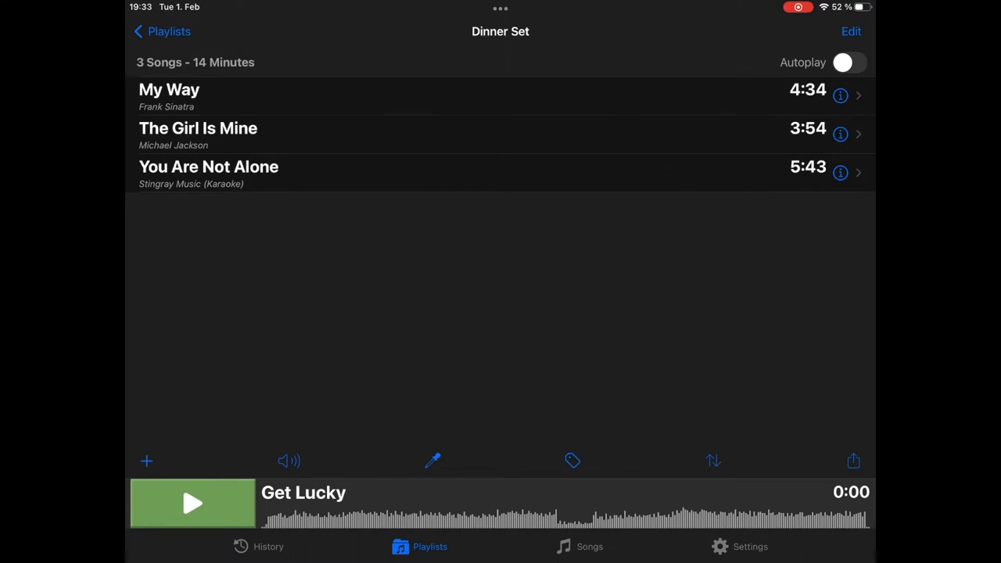
- Drag the Dinner Set Playlist Volume slider down to about -5.7 dB
click(289, 461)
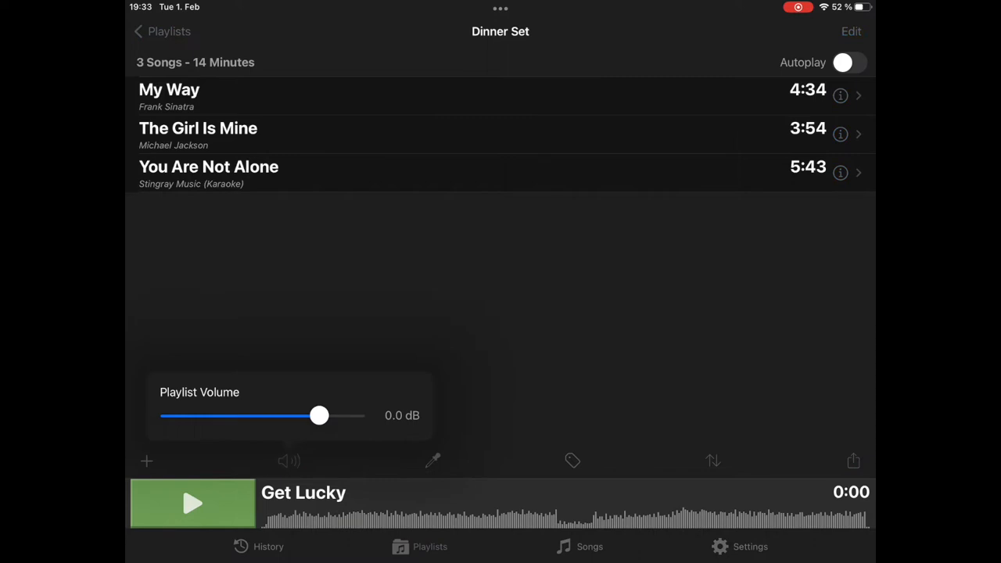
drag(319, 415, 291, 421)
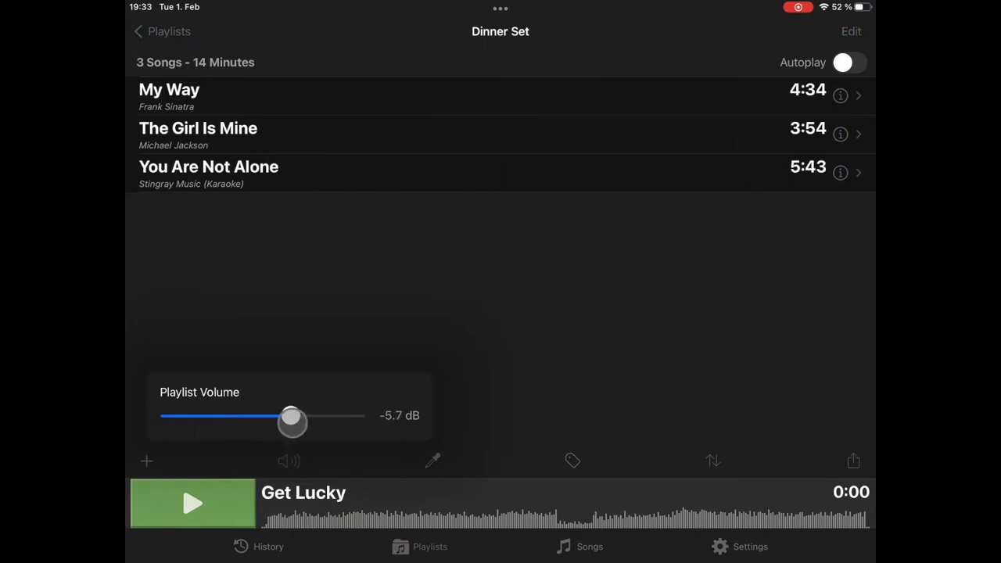
drag(291, 420, 280, 420)
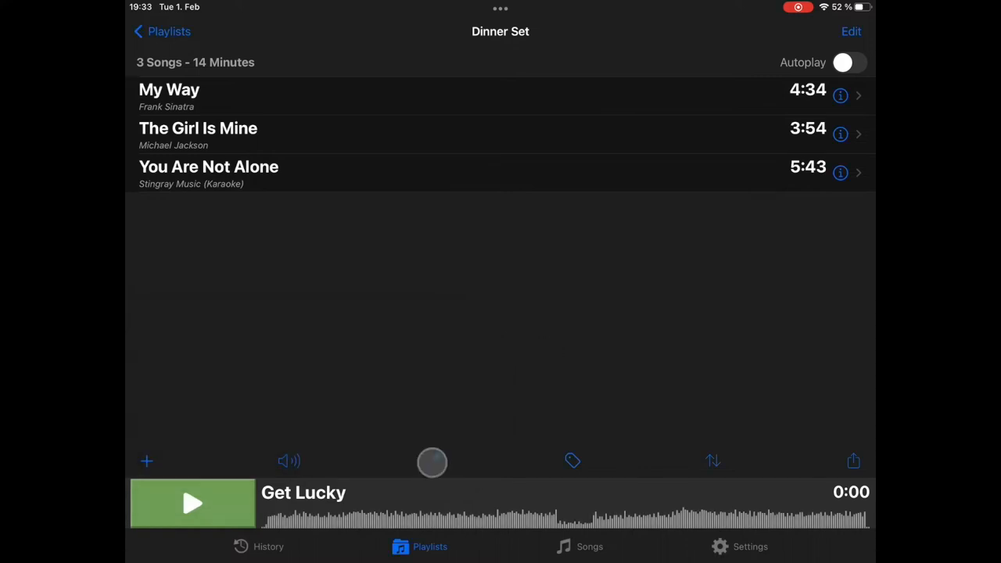
click(433, 460)
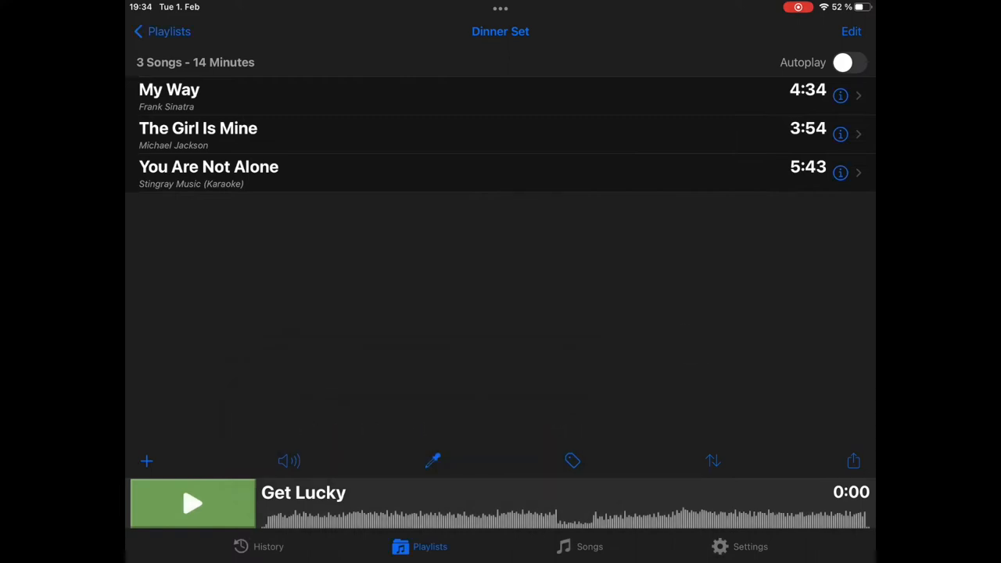
- Move You Are Not Alone above My Way and The Girl Is Mine, then go back to Playlists
click(712, 461)
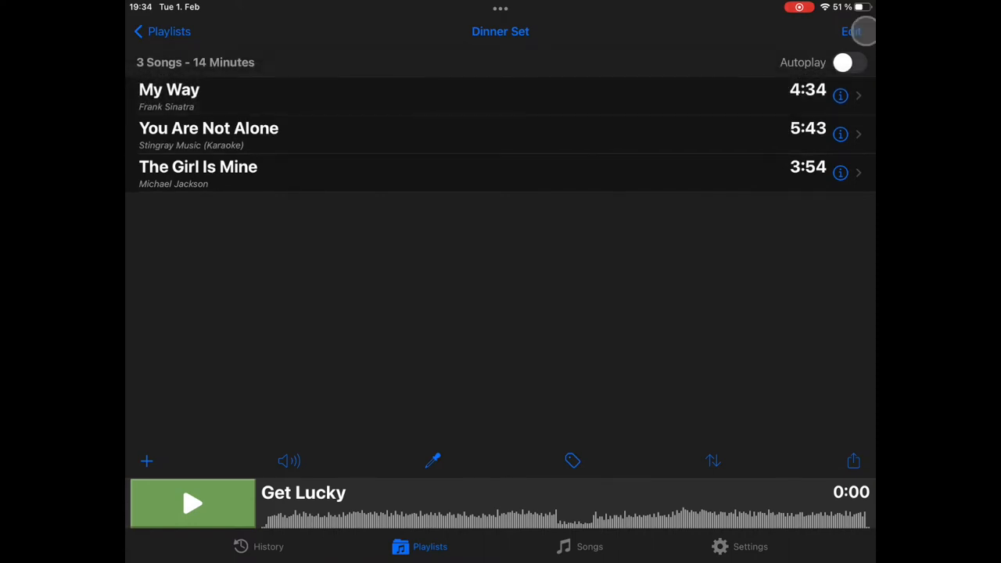
click(851, 31)
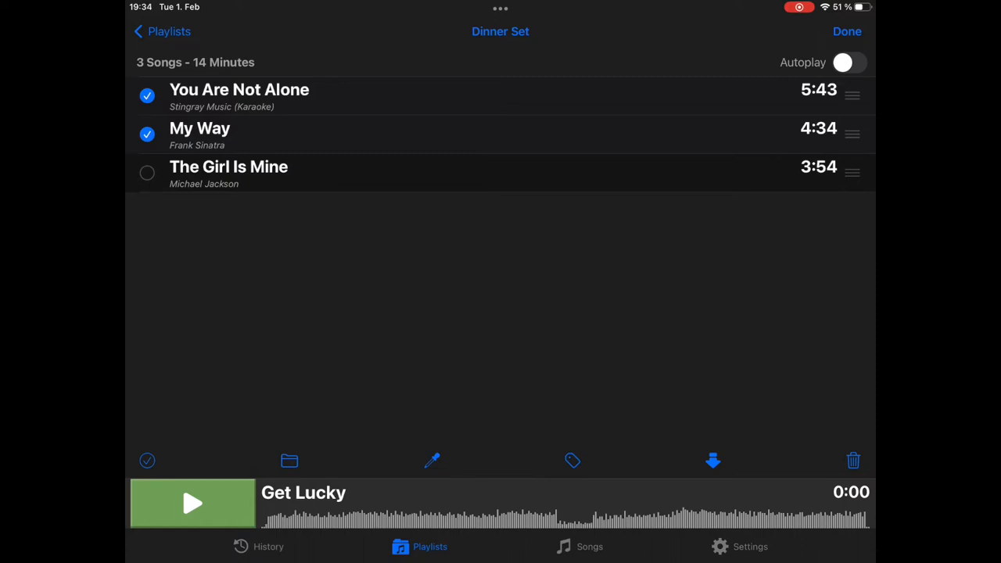
click(847, 31)
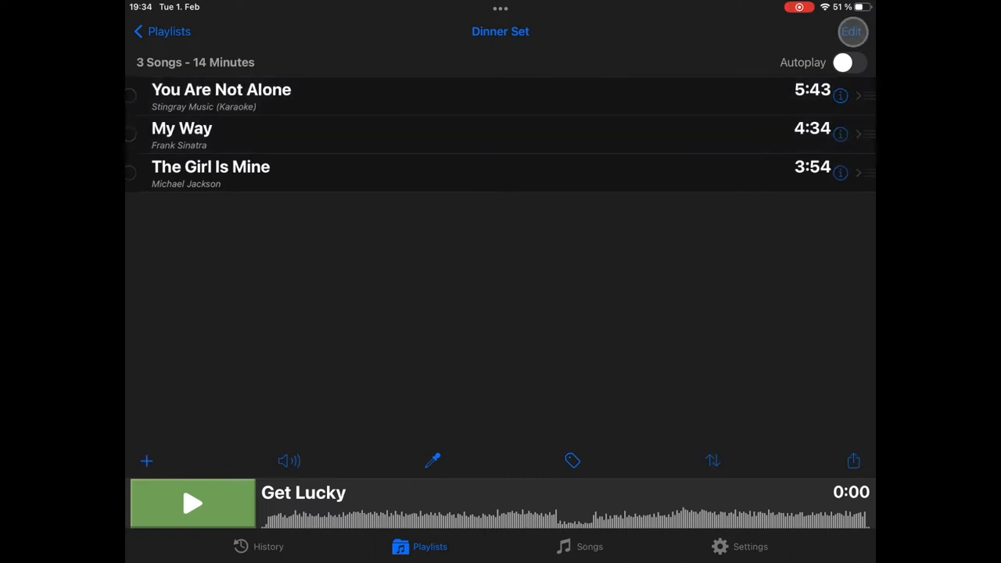
click(851, 31)
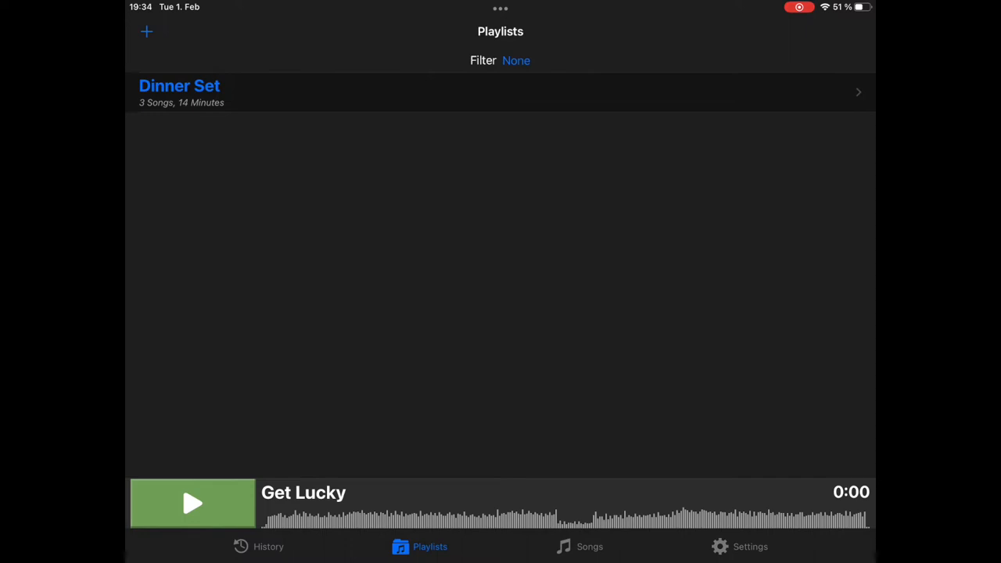
- Check Black Or White, Freak Out and Get Lucky in the song library and open the playlist picker
click(588, 547)
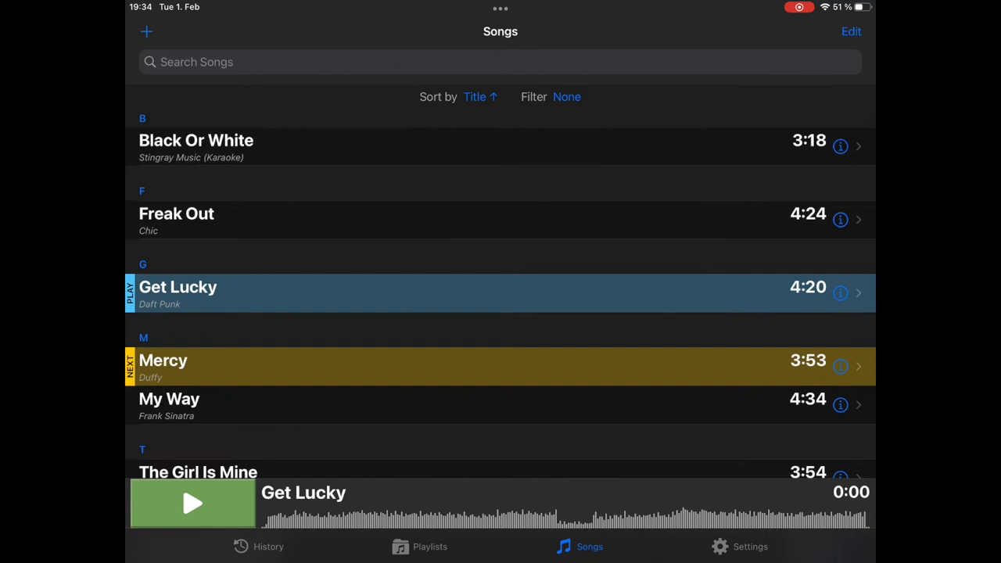
click(851, 31)
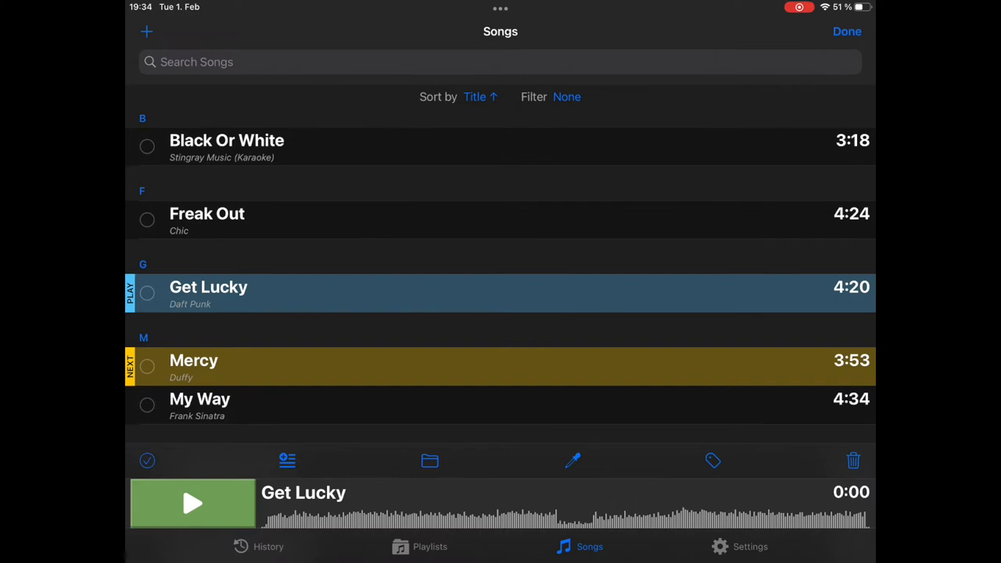
click(147, 220)
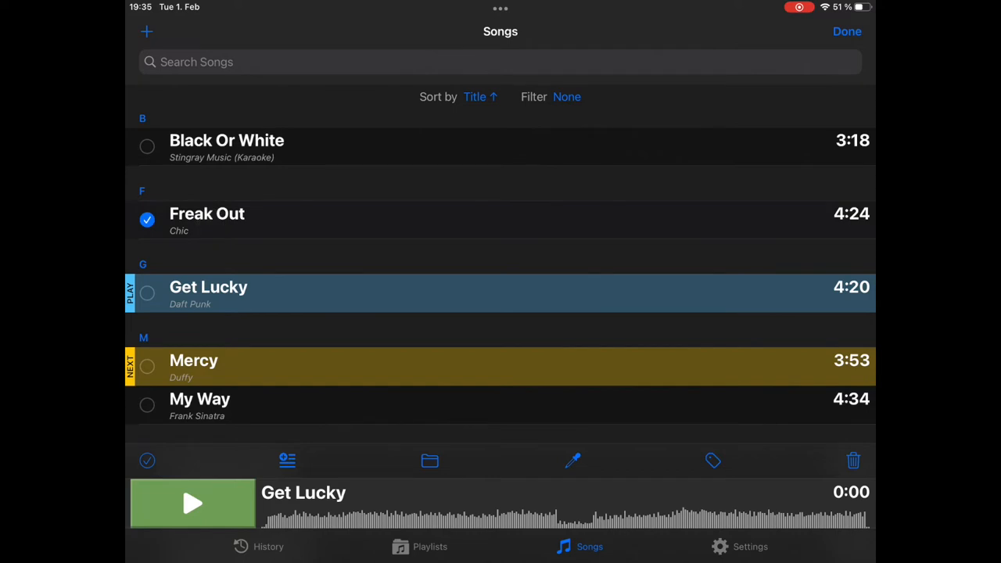
click(147, 147)
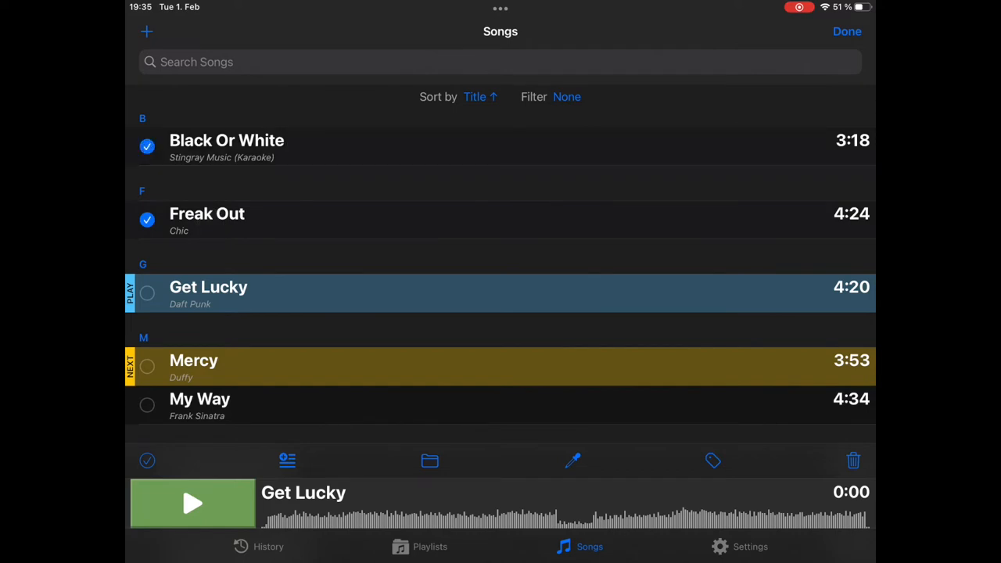
click(147, 293)
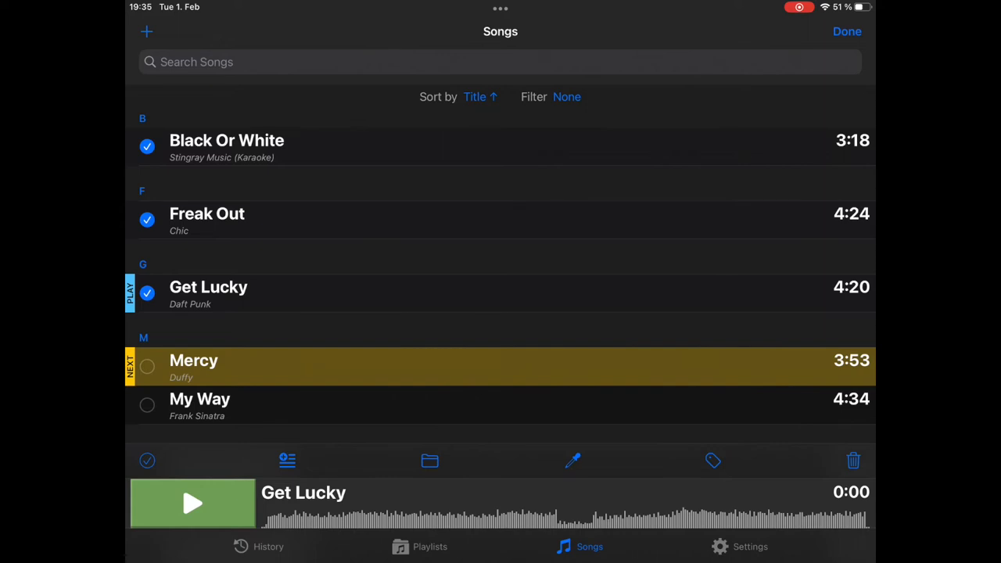
click(429, 460)
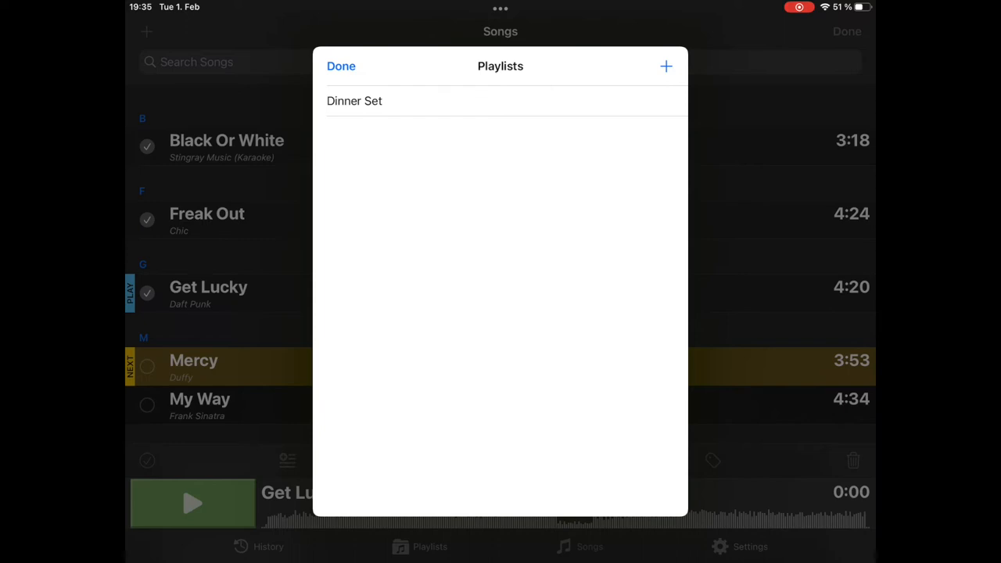
- Make a Party Set playlist holding Black Or White, Freak Out and Get Lucky, then exit multi-select
click(666, 66)
text(Part)
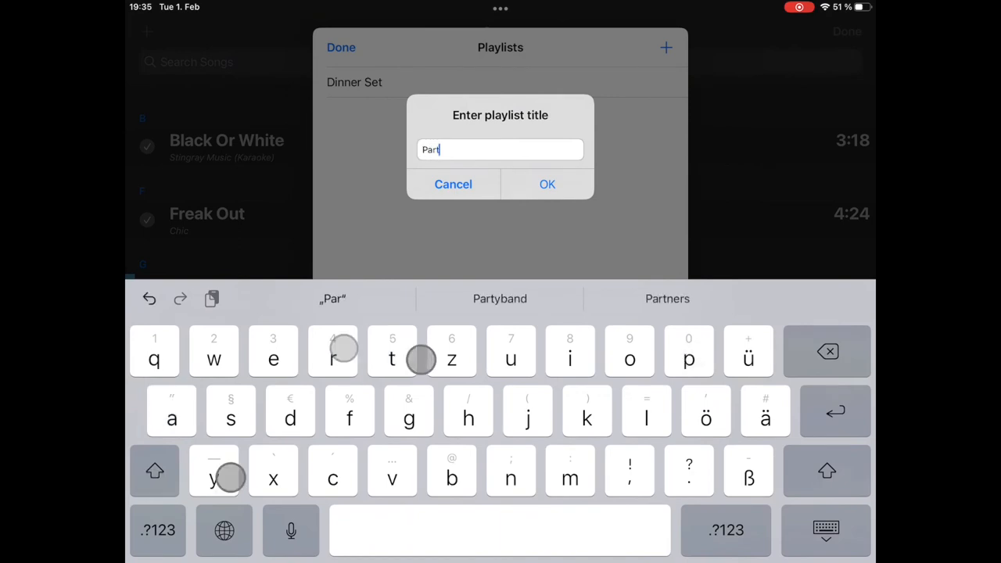
text(y Set)
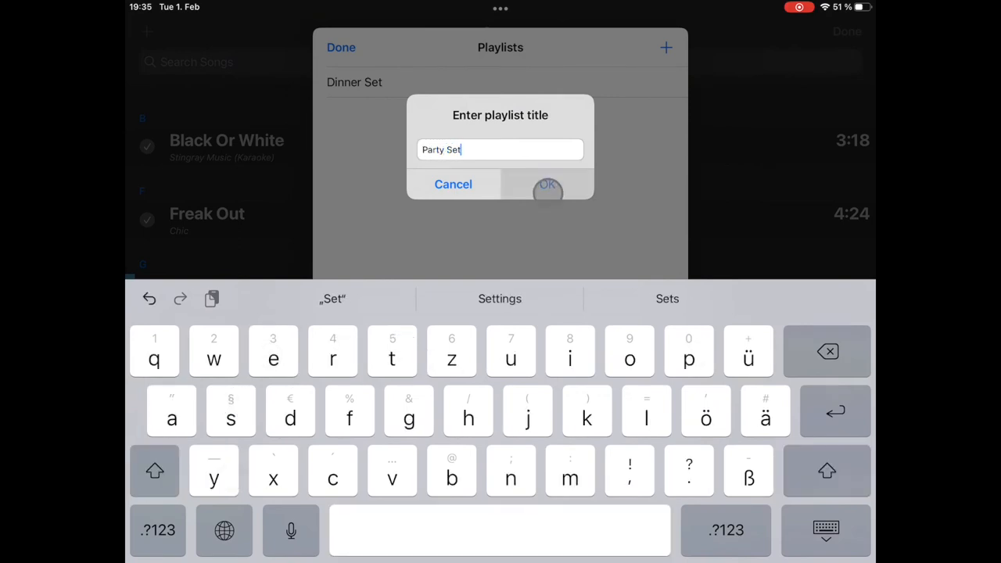
click(547, 188)
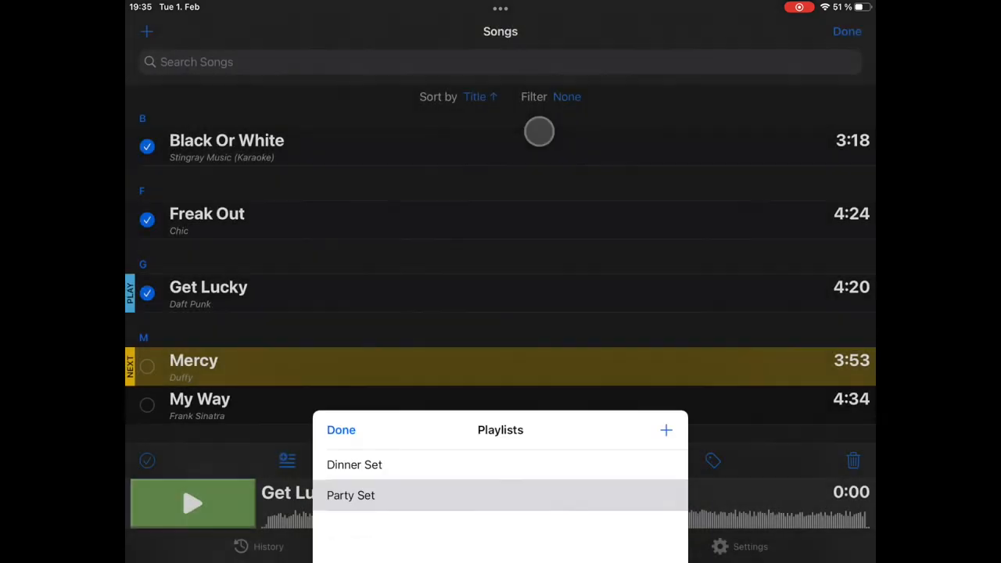
click(341, 429)
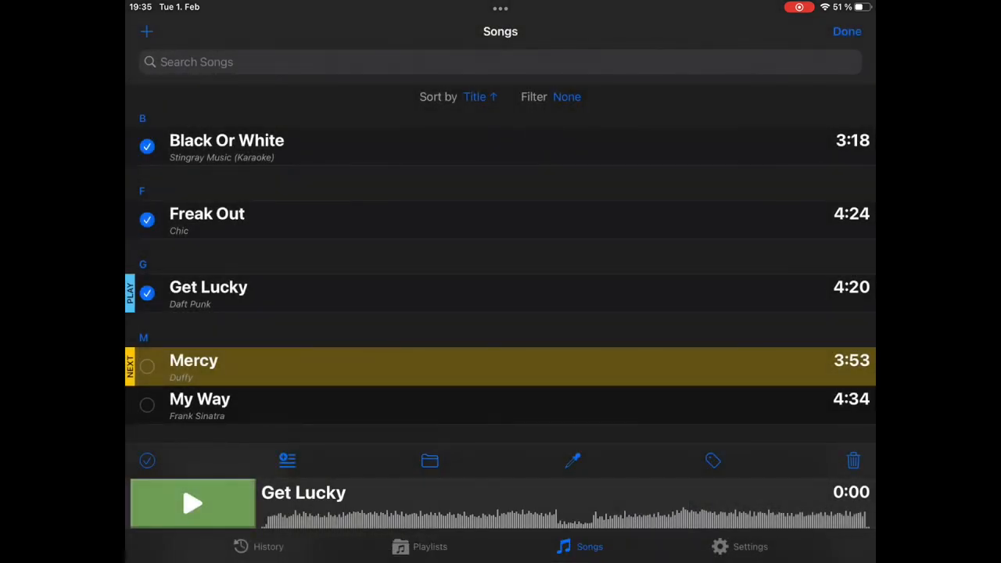
click(847, 31)
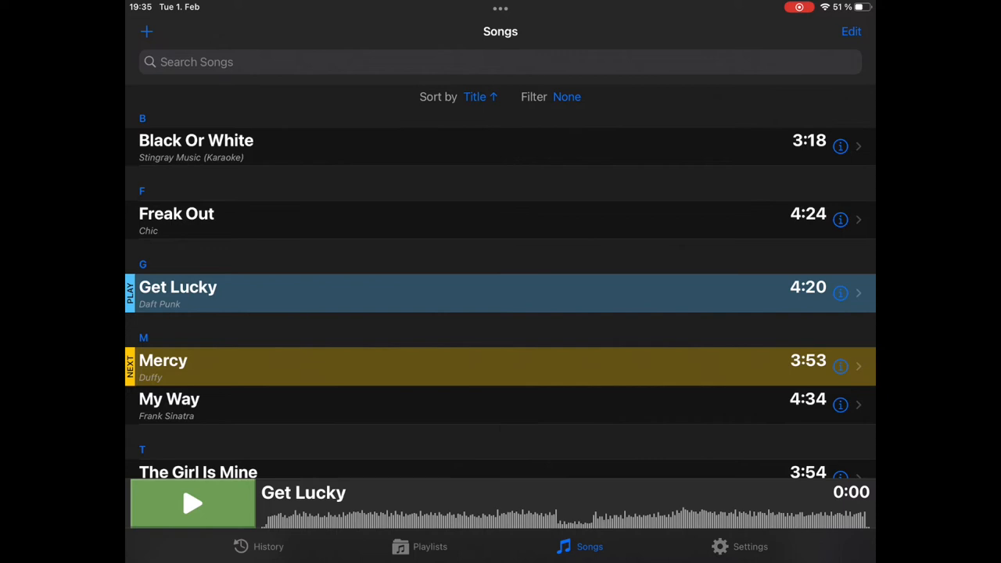
click(430, 547)
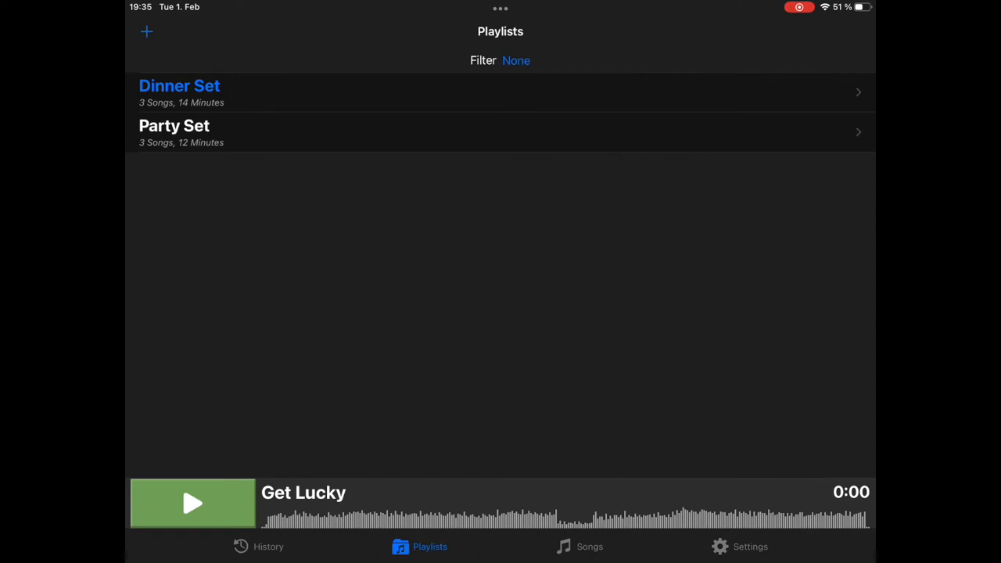
click(589, 546)
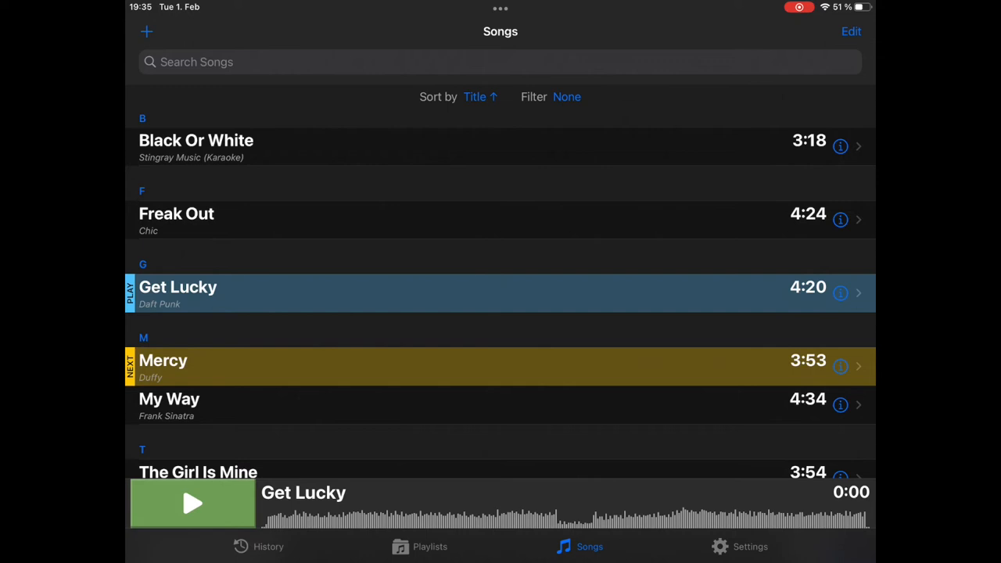
- Check Get Lucky, Mercy and My Way in the library and show their keyword options
click(851, 32)
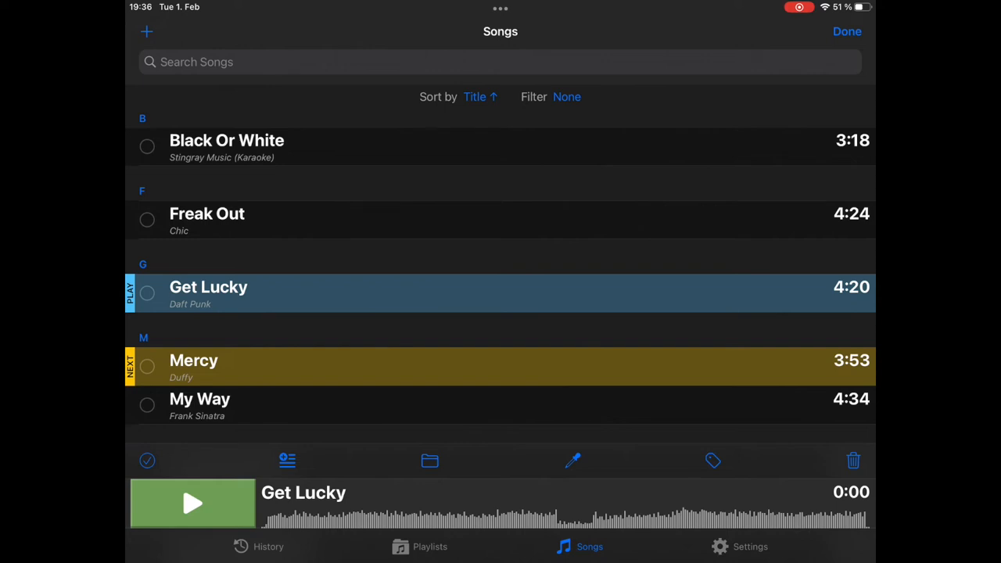
click(147, 405)
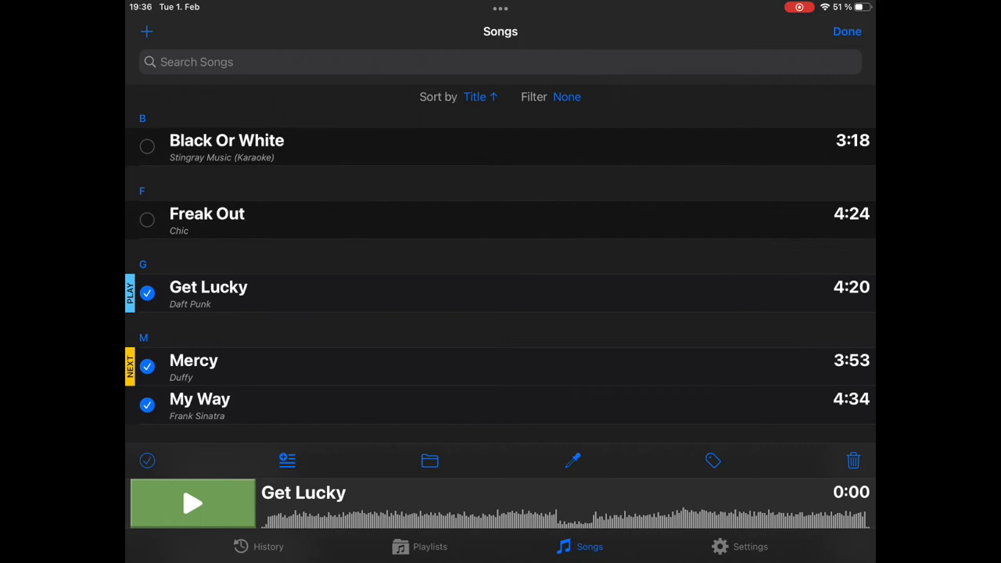
click(712, 460)
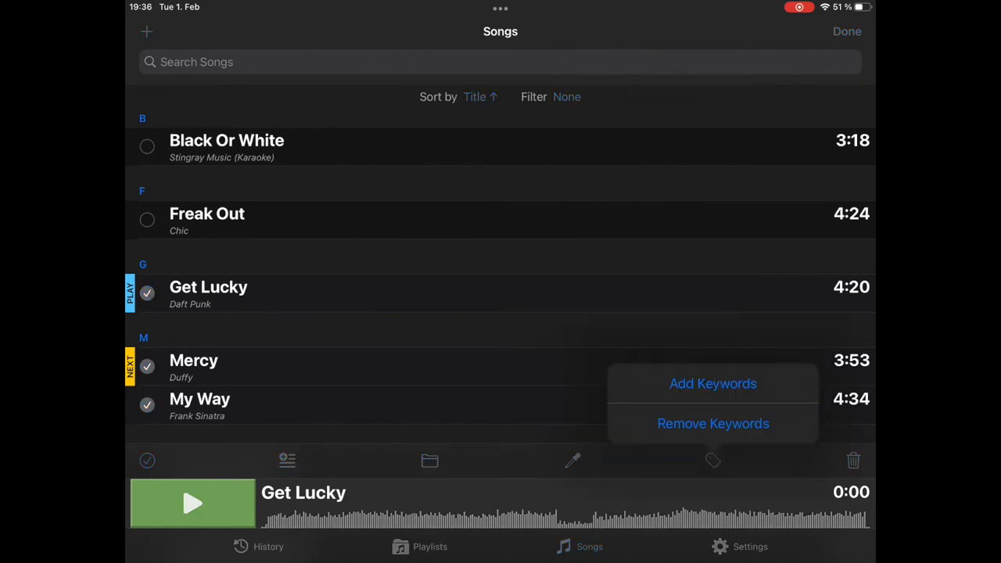
- Create the keywords Party and Favorit and apply both to the three checked songs
click(713, 383)
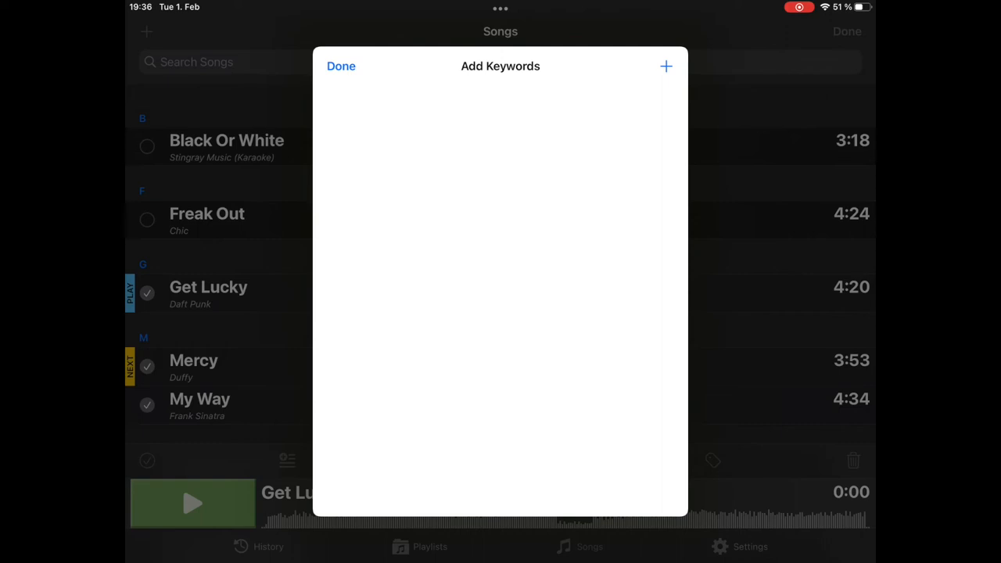
click(665, 66)
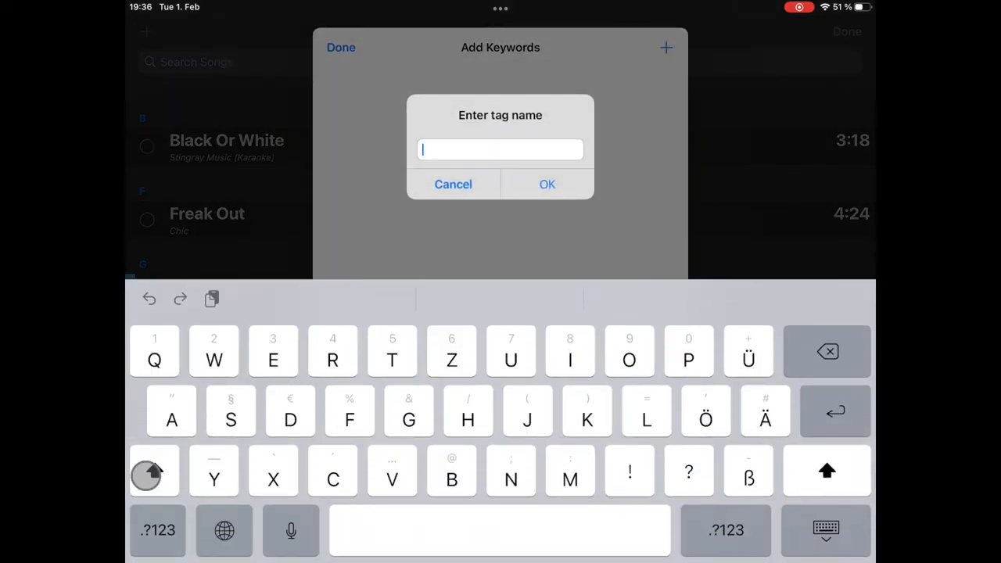
click(453, 184)
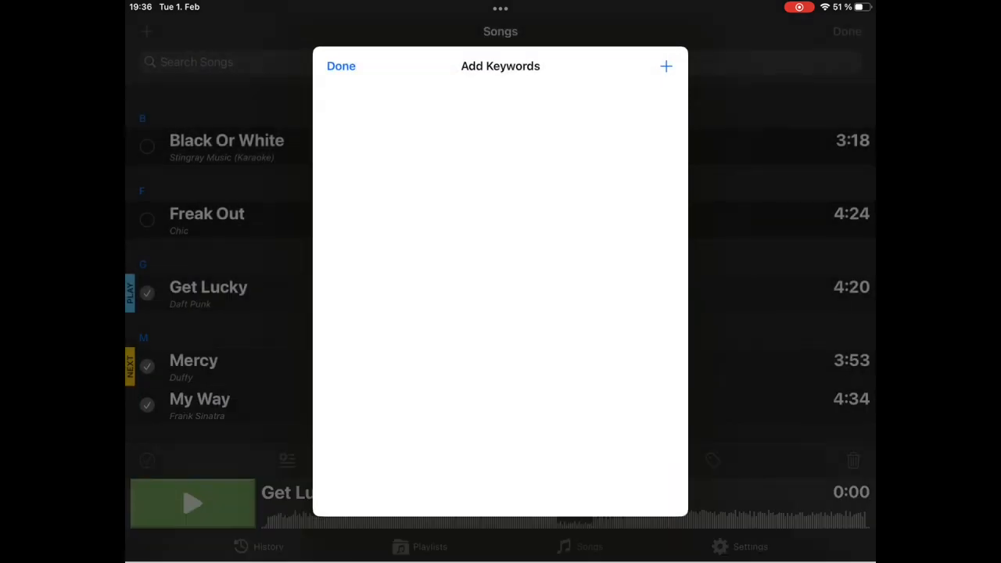
click(666, 66)
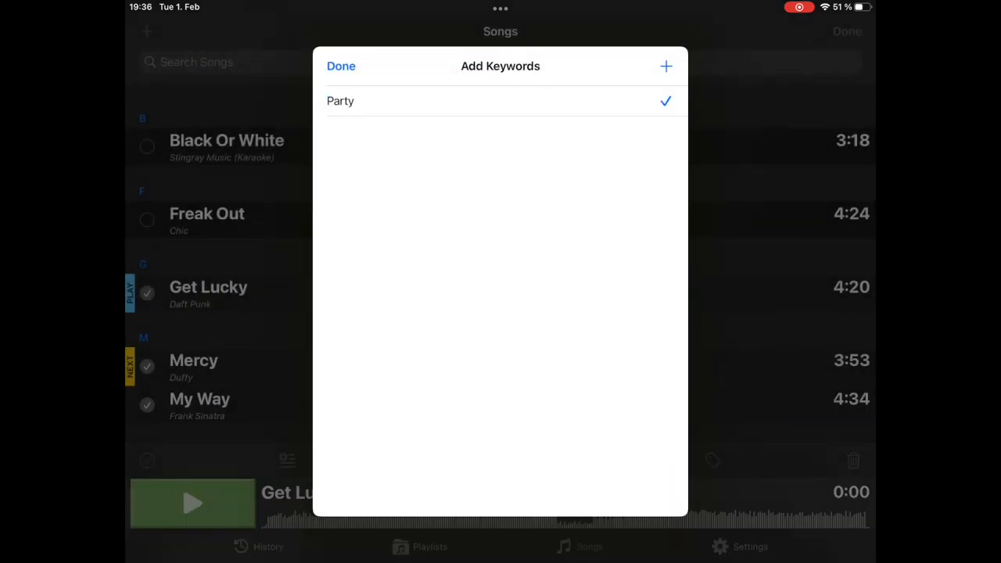
click(666, 66)
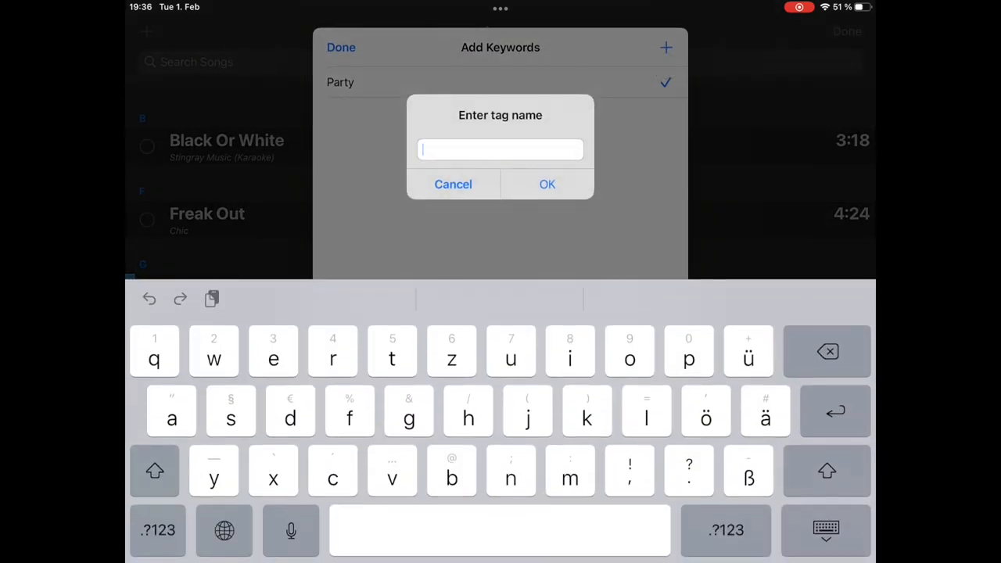
text(Favorit)
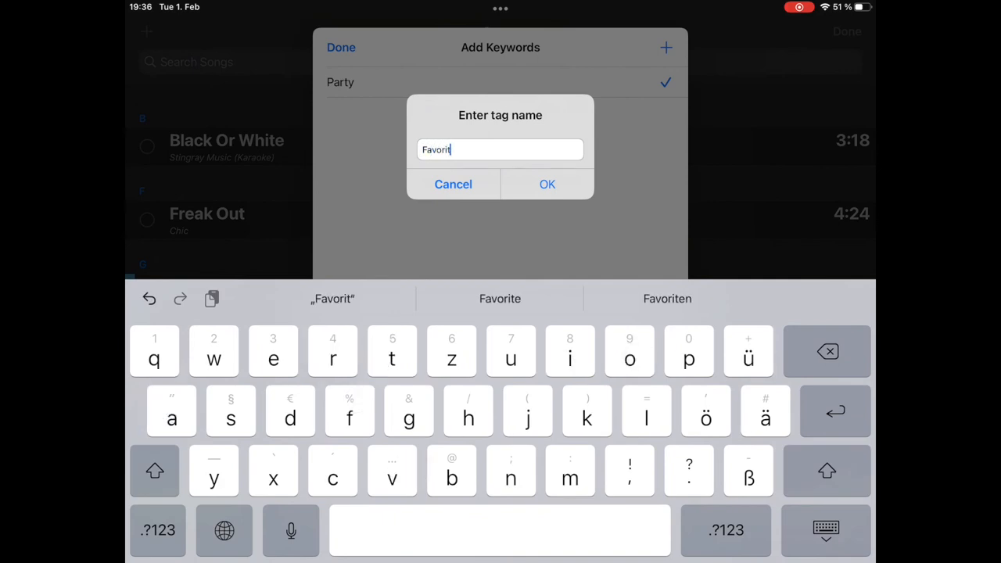
click(547, 184)
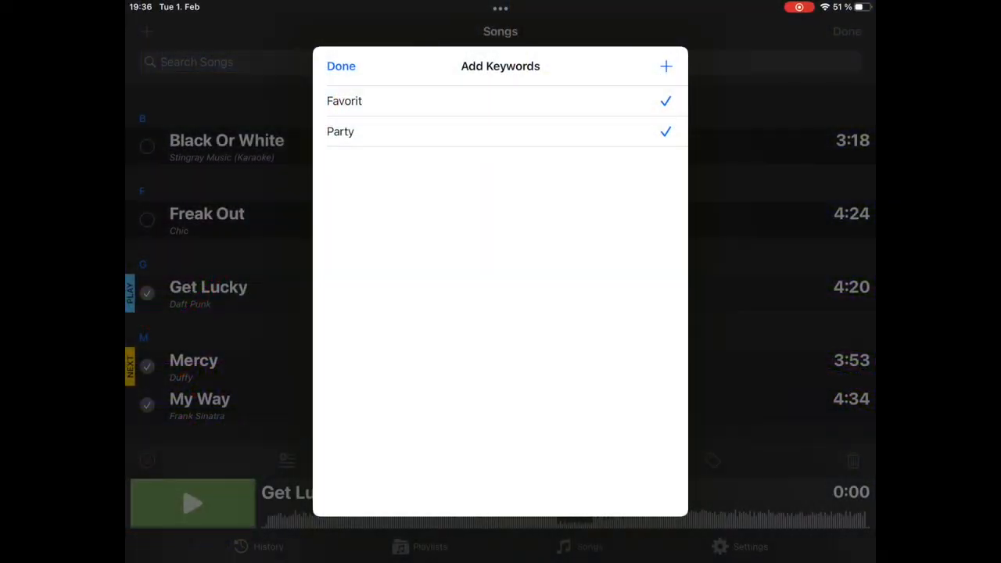
click(341, 66)
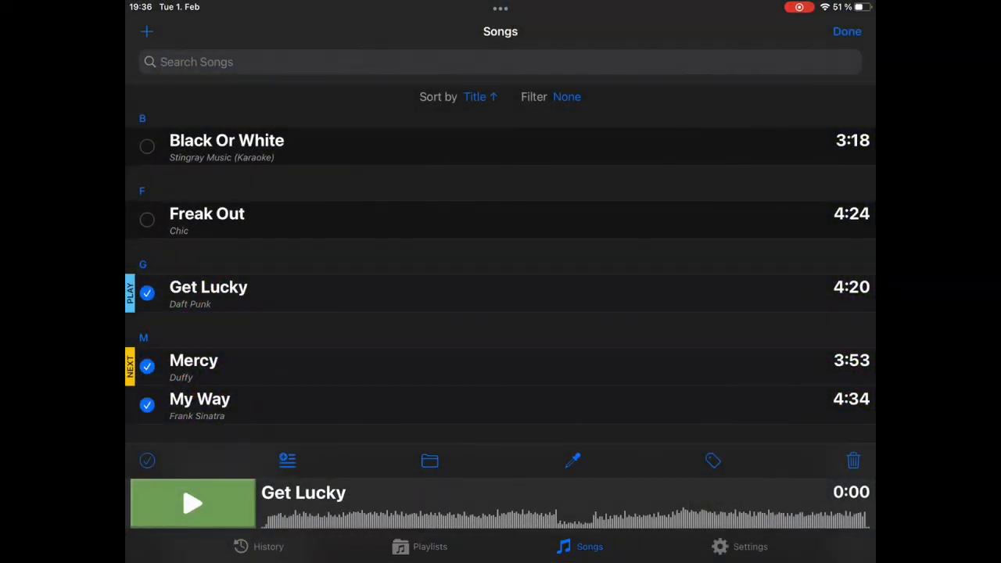
- Leave edit mode and filter the library by the Party keyword to show Get Lucky, Mercy and My Way
click(847, 32)
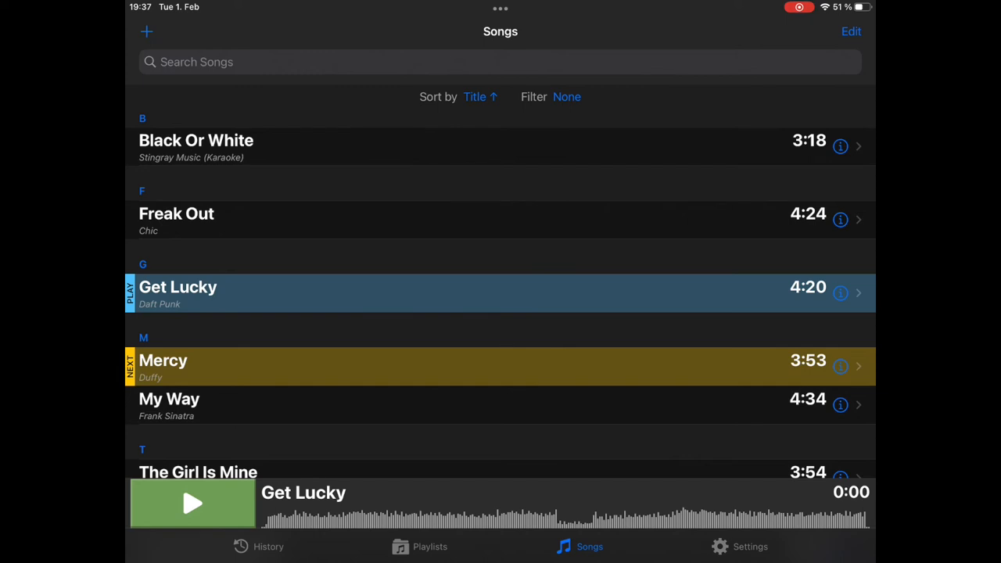
click(566, 97)
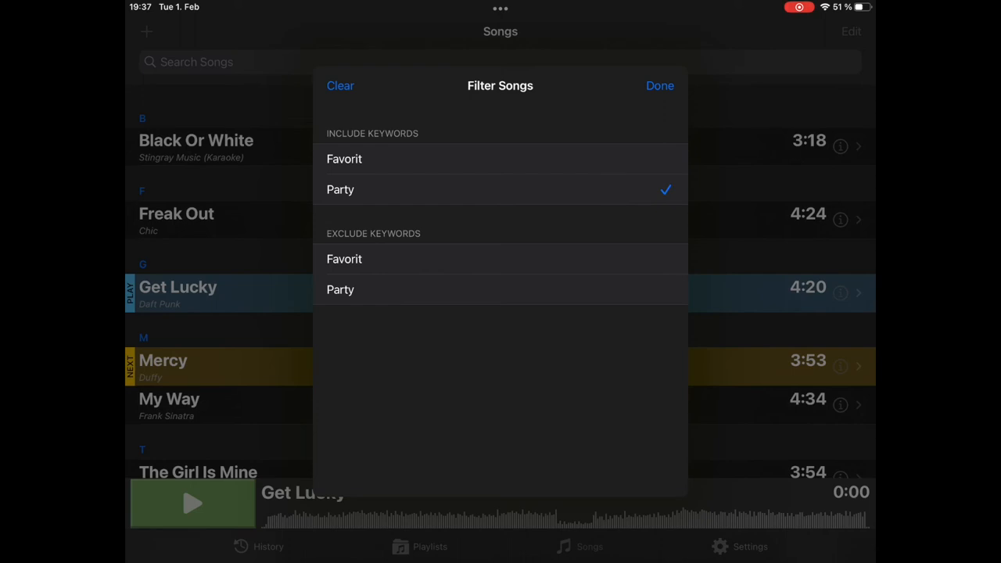
click(659, 85)
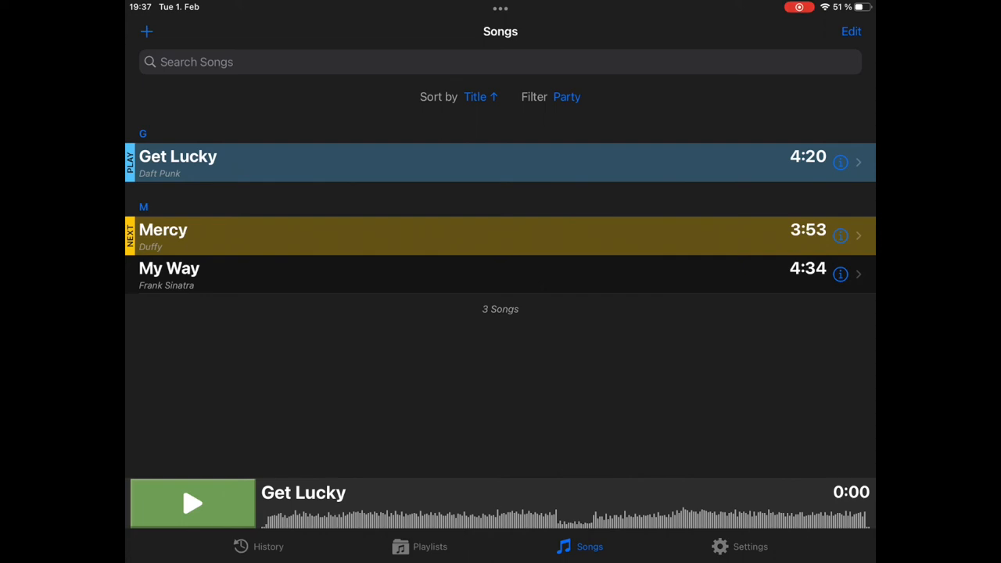
- Open My Way's song details and scroll down to its Keywords to drop the Party tag
click(840, 274)
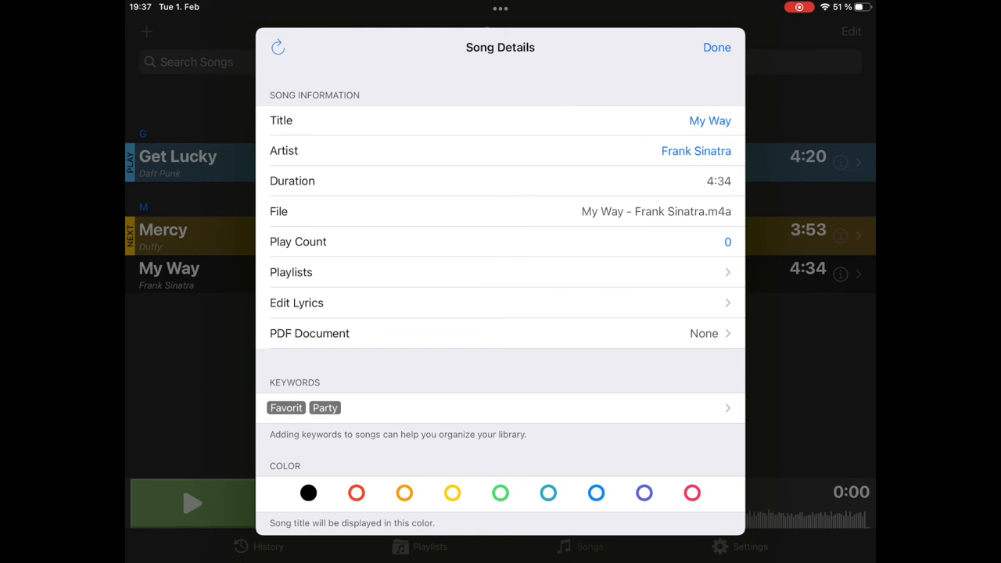
scroll(down, 3)
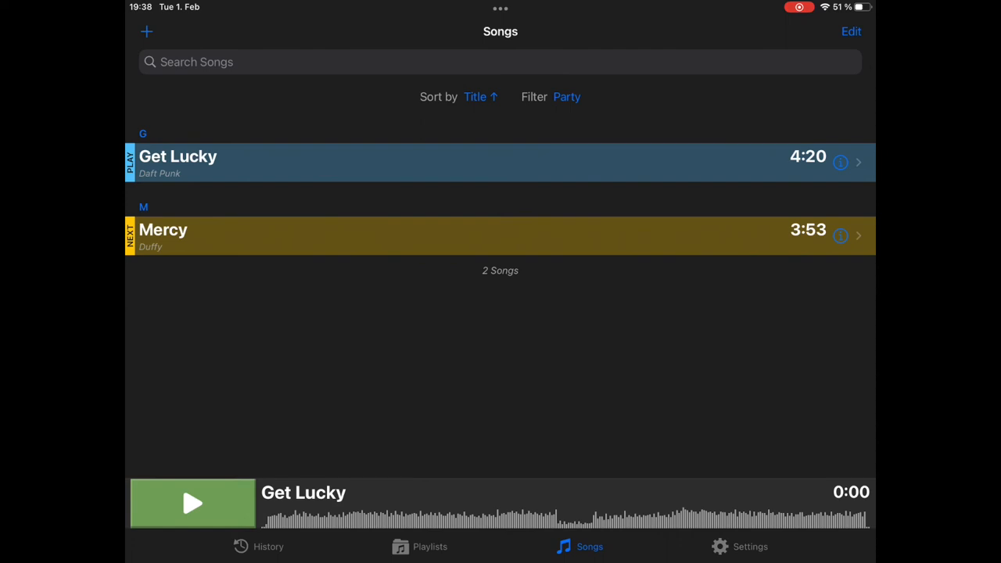
- Apply an include-Party, exclude-Favorit filter, then clear all keyword filters to list every song
click(566, 96)
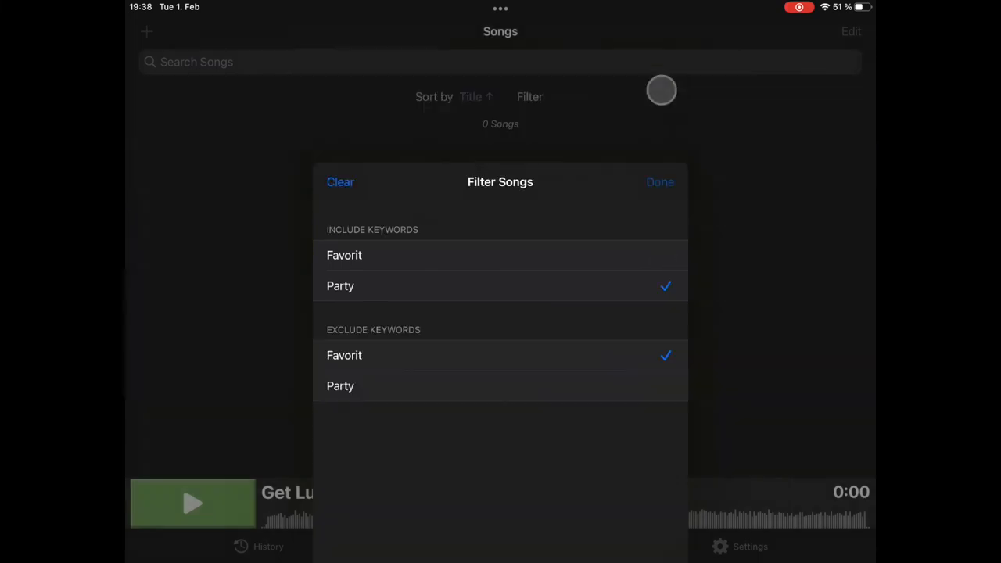
click(659, 181)
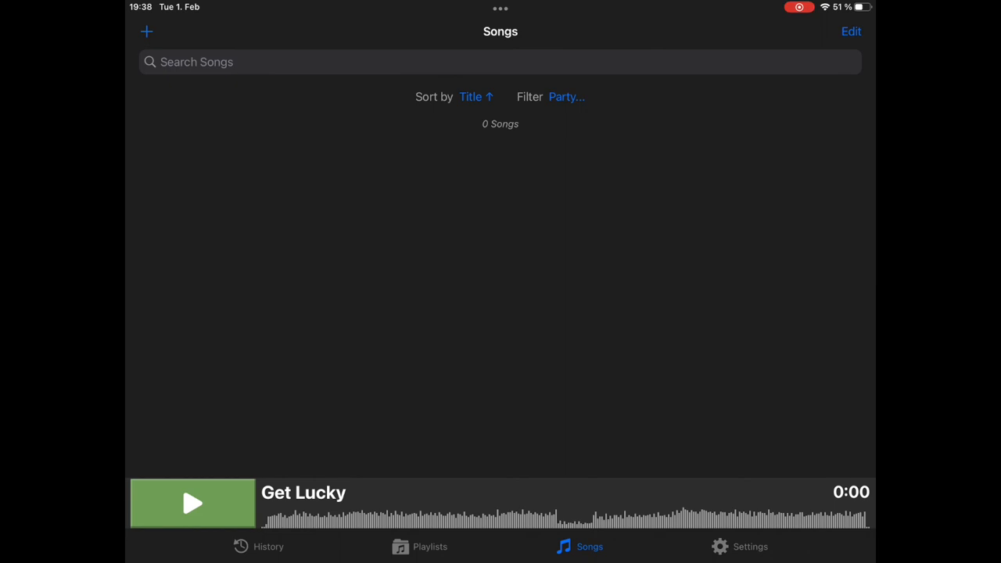
click(566, 97)
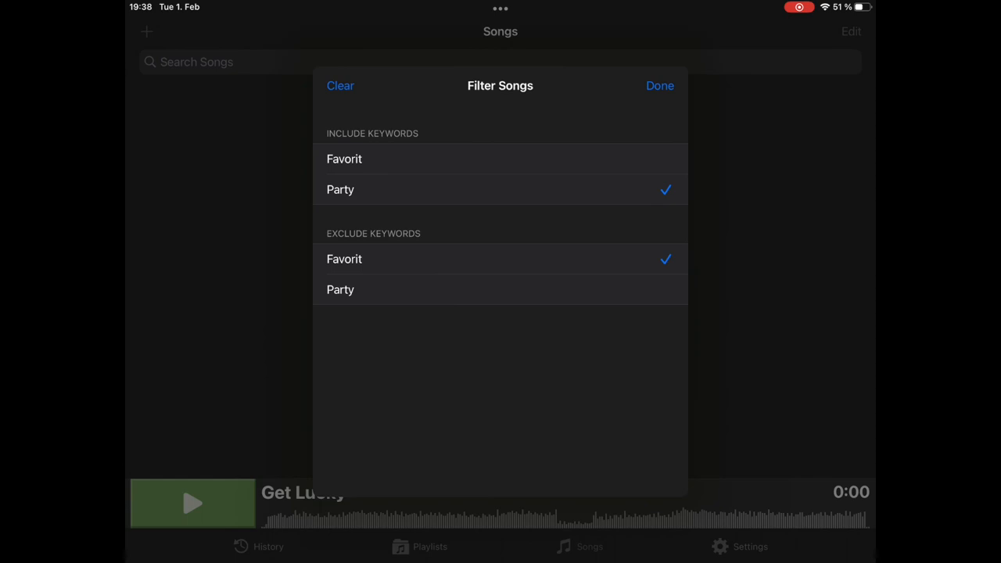
click(340, 85)
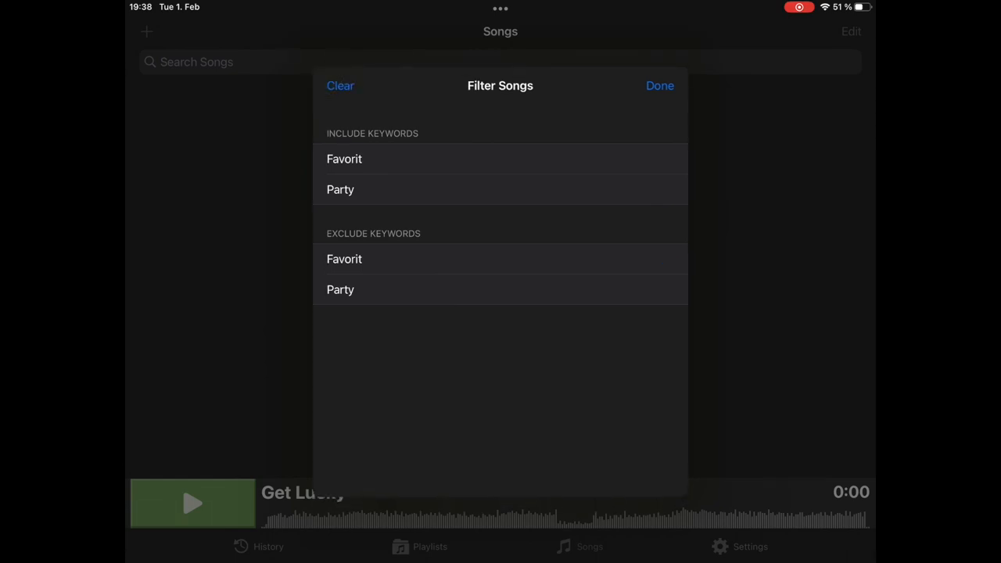
click(660, 86)
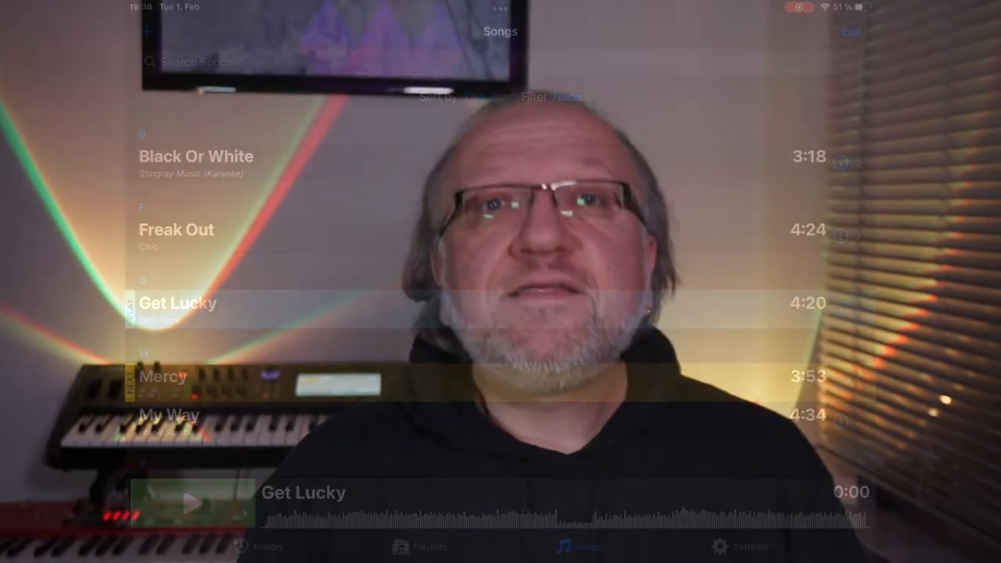